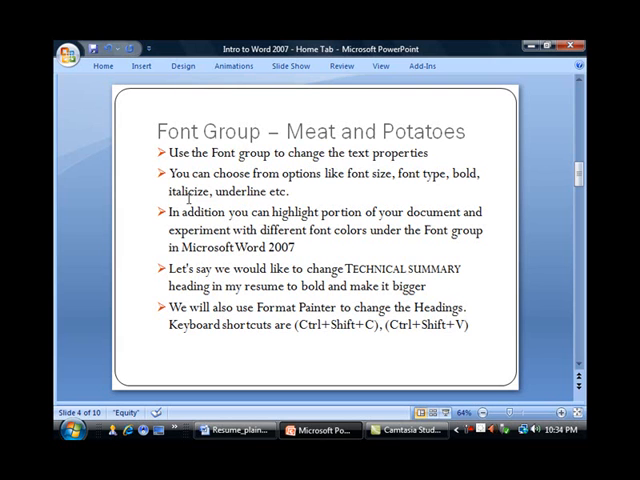
Make the TECHNICAL SUMMARY heading bold and one font size larger
click(236, 428)
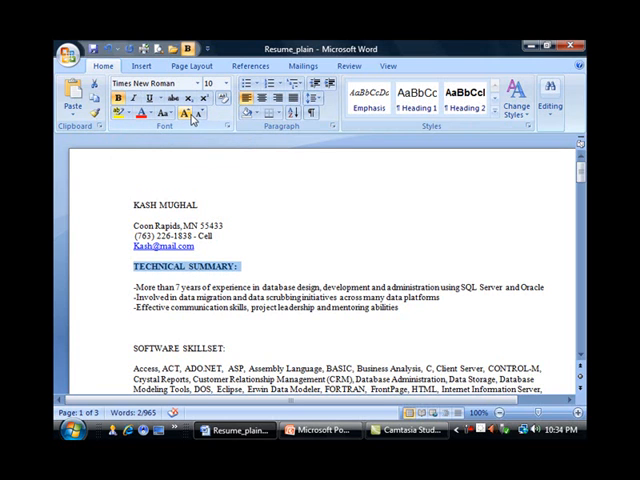
mouse_move(184, 116)
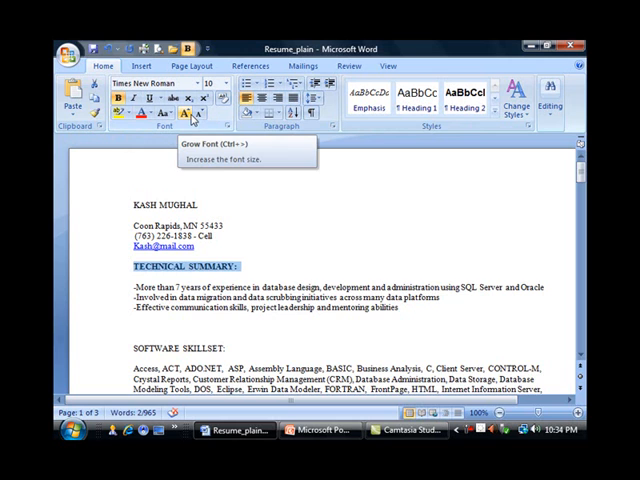
click(184, 114)
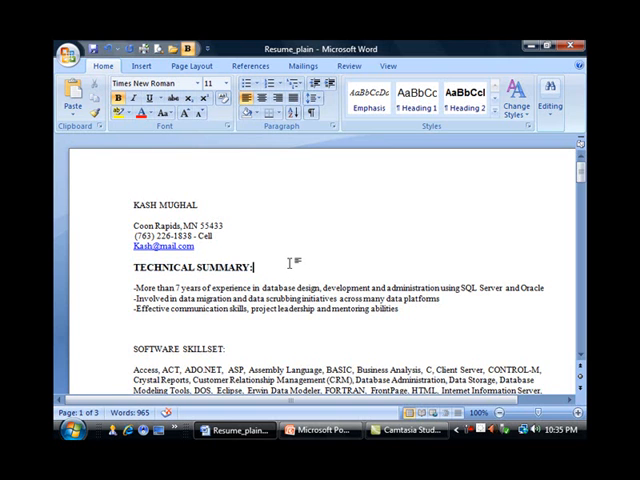
Paint the bold, enlarged heading format onto the SOFTWARE SKILLSET heading
scroll(down, 3)
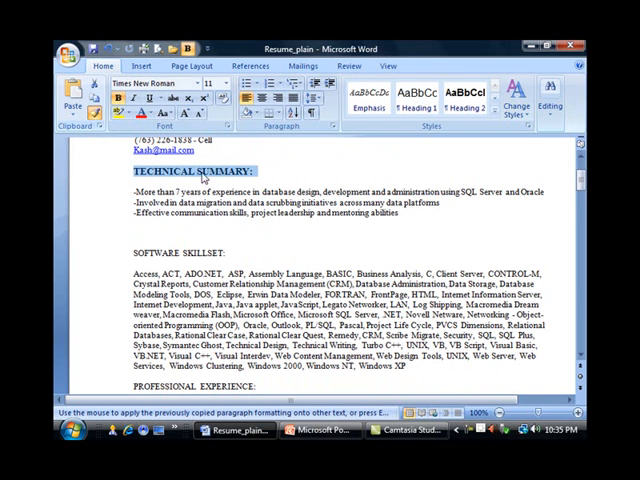
mouse_move(248, 256)
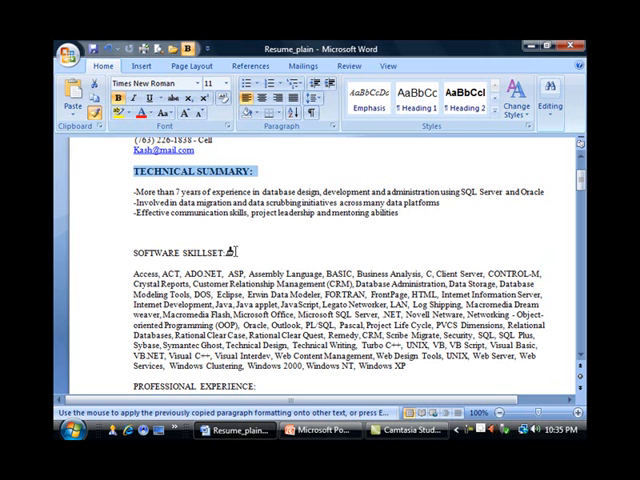
scroll(down, 3)
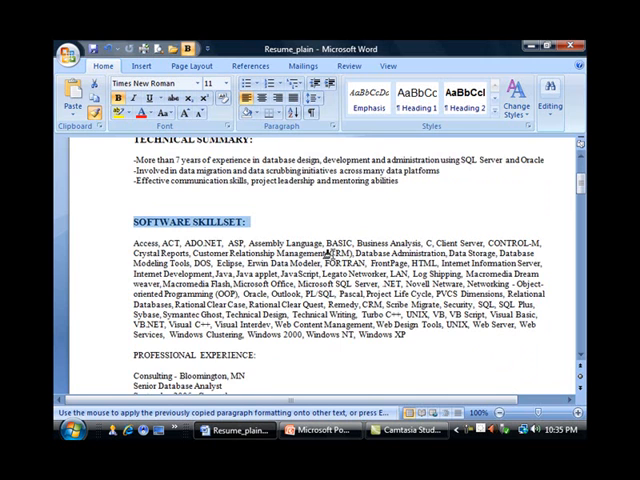
scroll(down, 3)
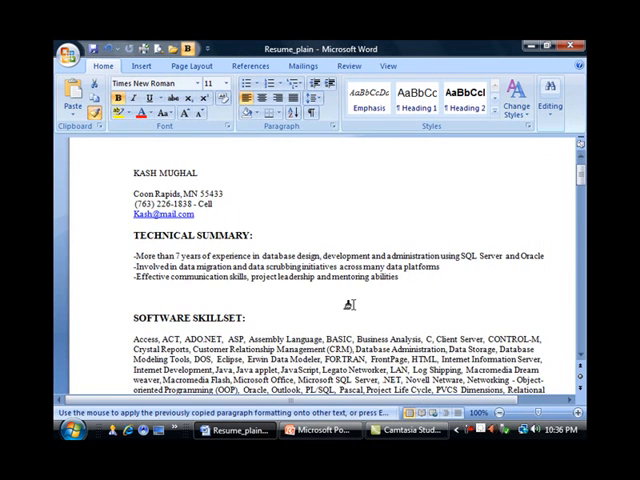
Paint the same bold, enlarged format onto the EDUCATION heading further down
scroll(down, 3)
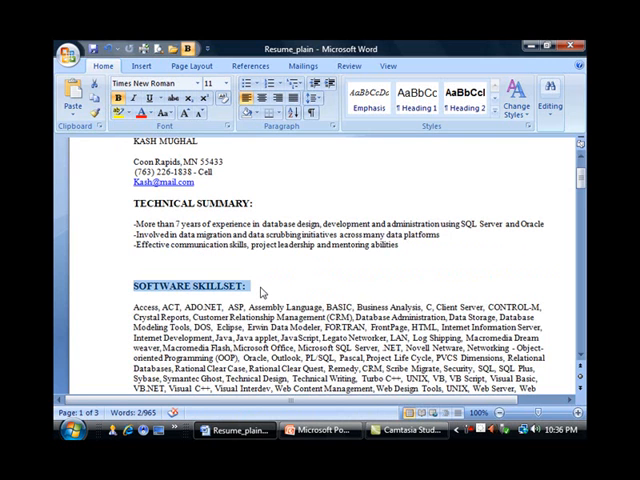
scroll(down, 3)
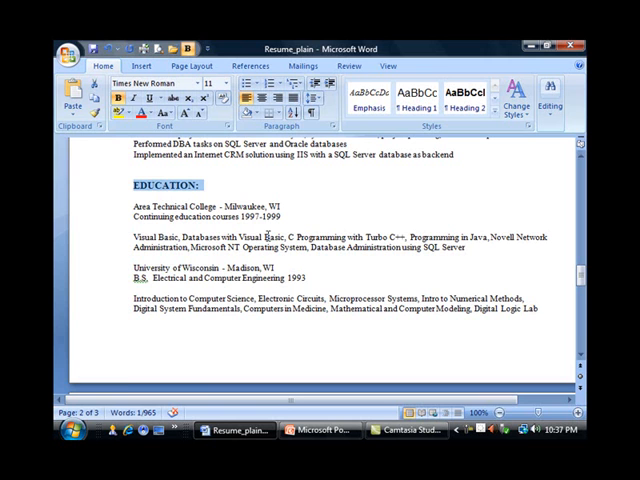
click(318, 428)
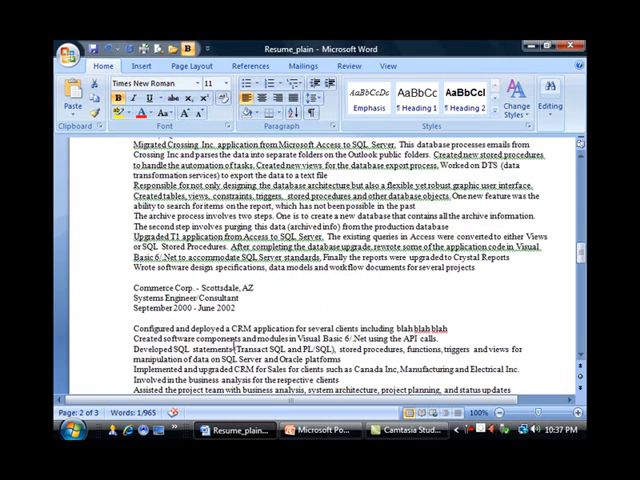
scroll(up, 3)
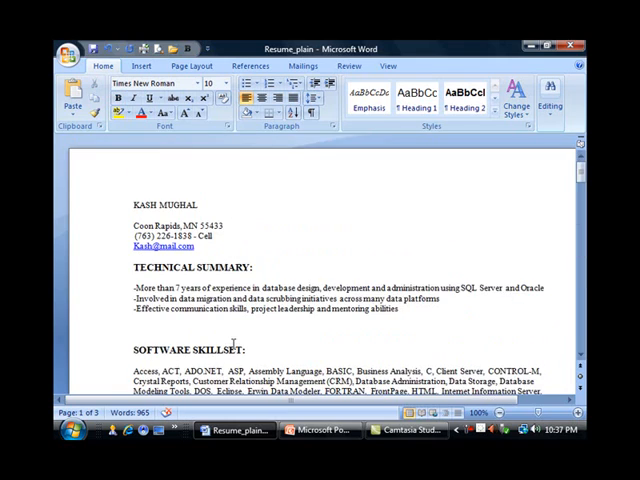
Set the three Technical Summary bullet lines in Franklin Gothic Demi Cond
scroll(down, 3)
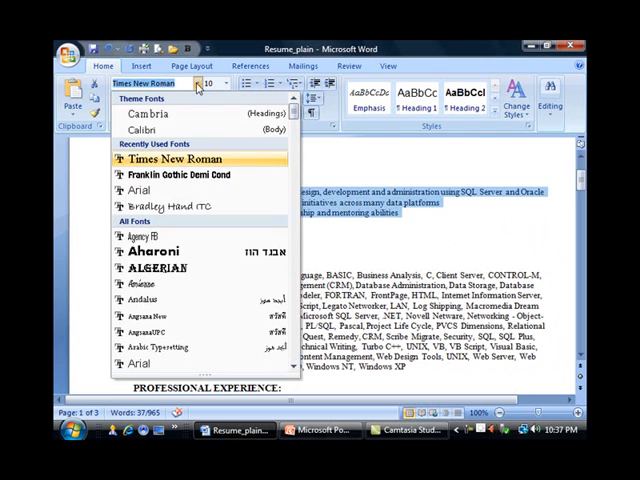
mouse_move(180, 176)
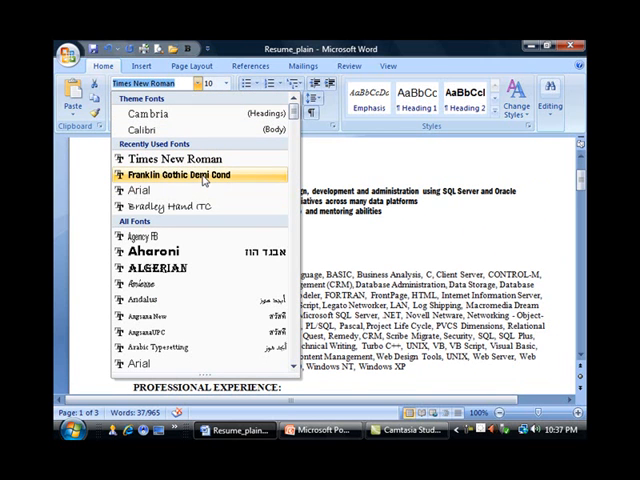
click(180, 176)
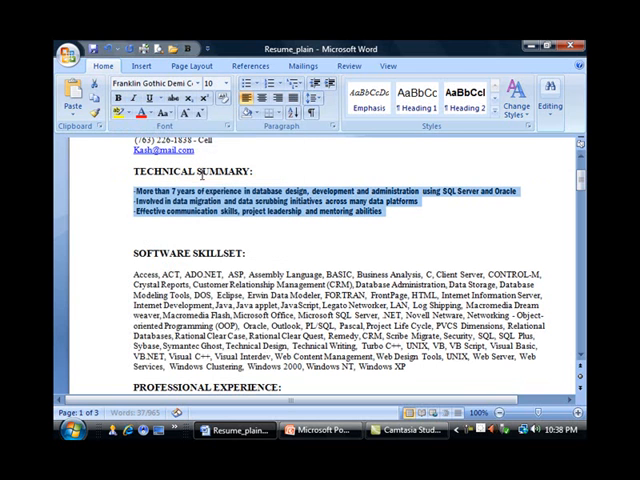
mouse_move(358, 242)
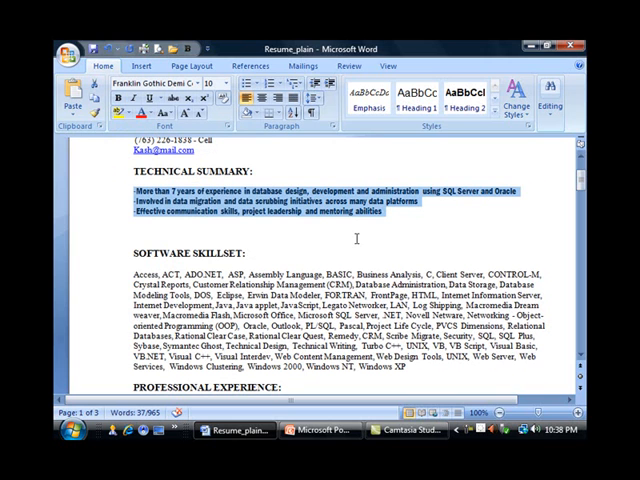
View the Font Group – Continued lesson slide, then return to the resume
click(320, 430)
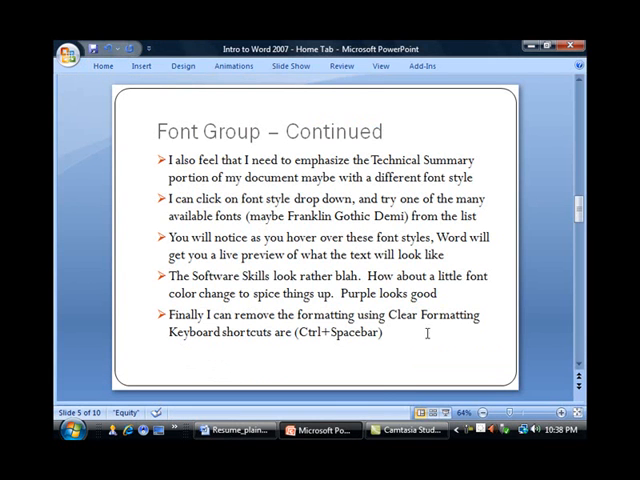
mouse_move(332, 400)
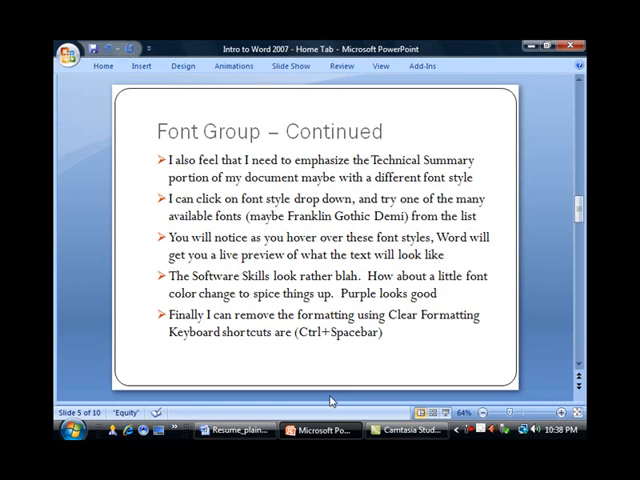
click(238, 428)
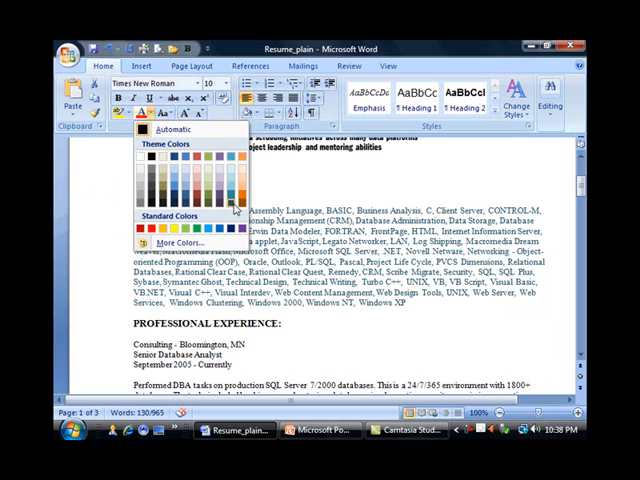
mouse_move(224, 210)
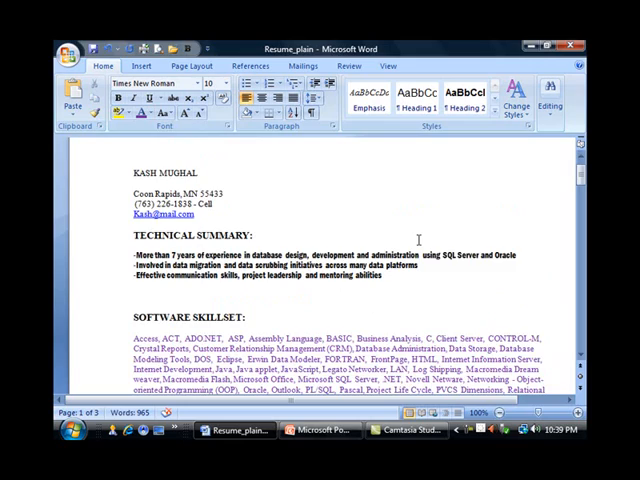
Review the purple Software Skillset text down the page, then show the lesson slide
scroll(down, 3)
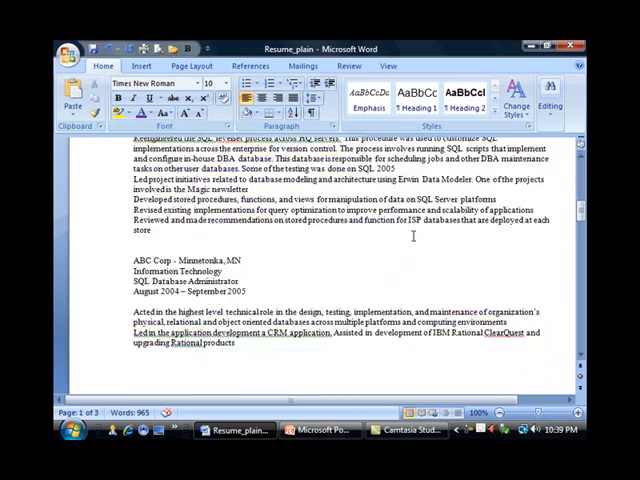
scroll(down, 3)
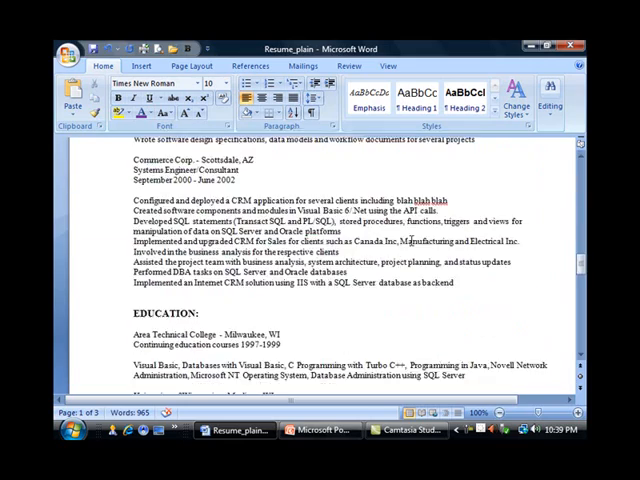
click(320, 430)
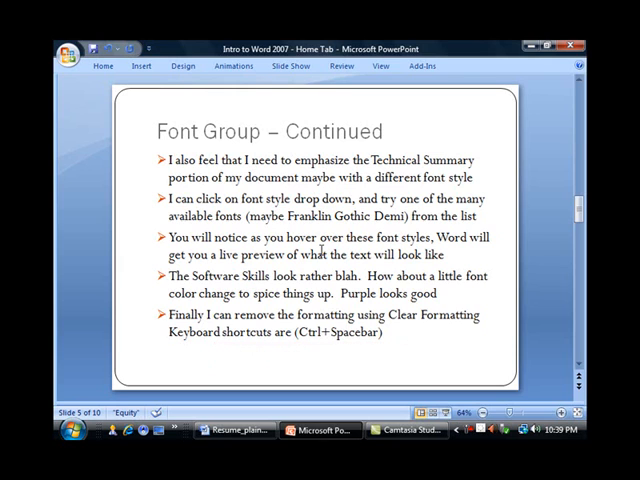
Return from the lesson slide to the resume document
click(230, 430)
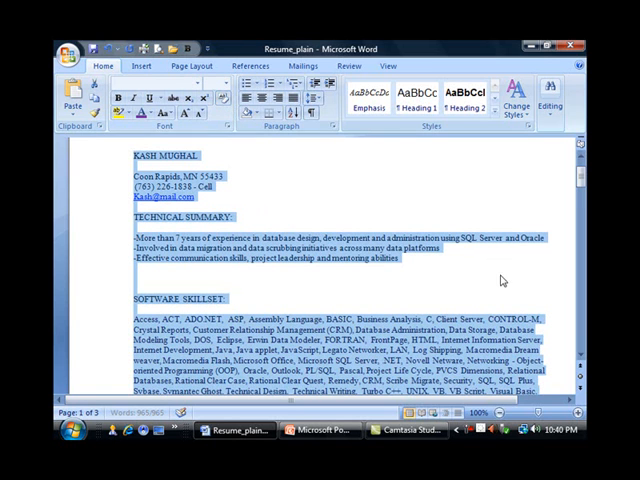
Review the resume now cleared to plain text, then show the lesson slide again
scroll(down, 3)
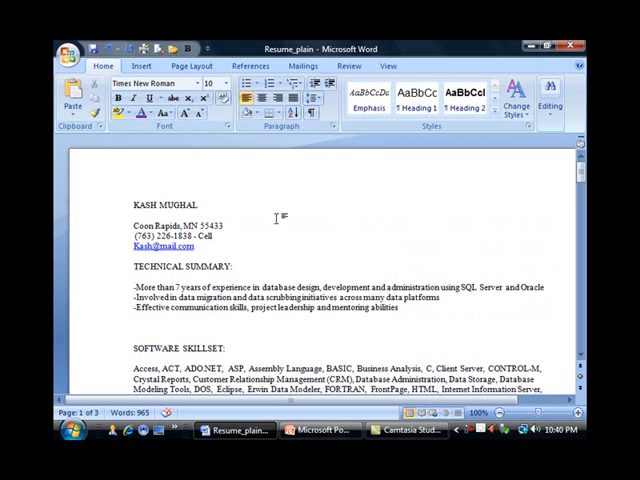
click(318, 430)
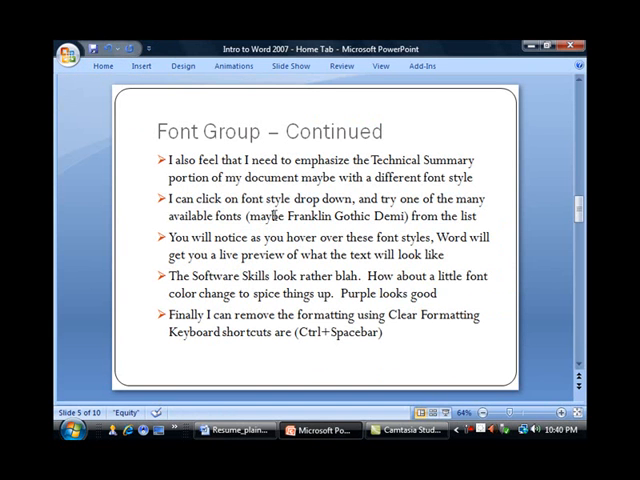